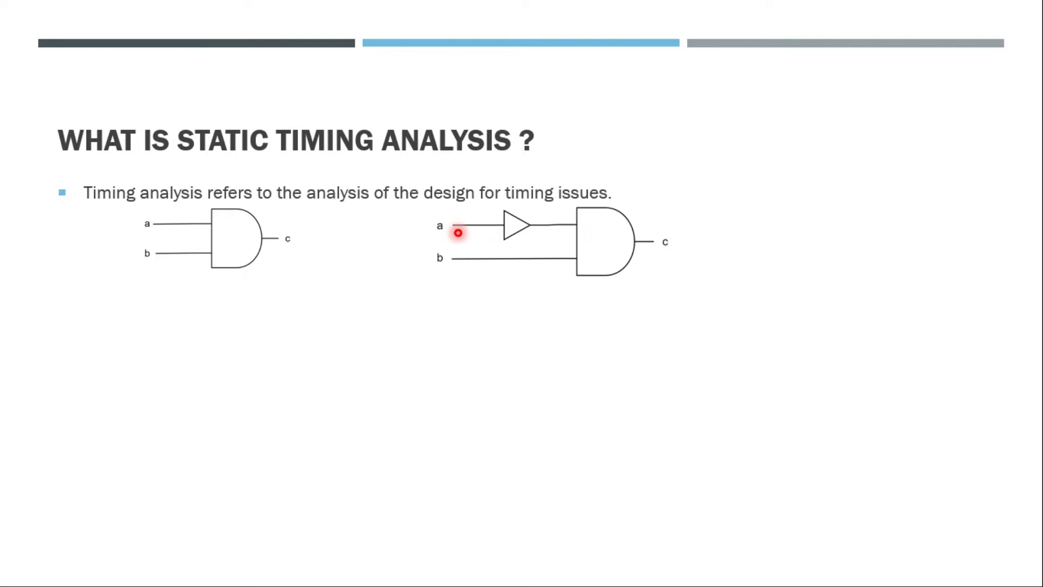
pyautogui.moveTo(450, 235)
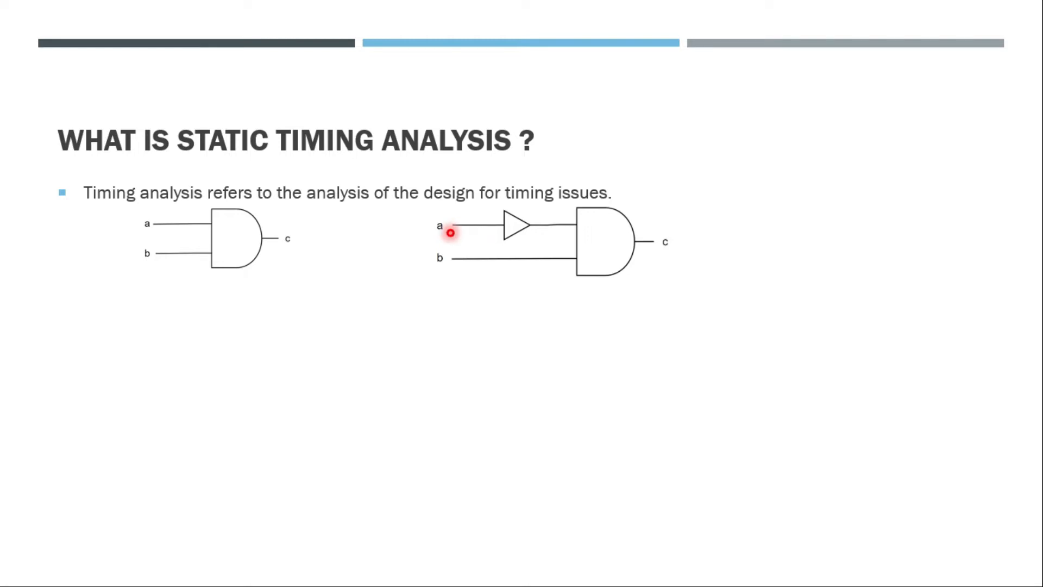
pyautogui.moveTo(566, 244)
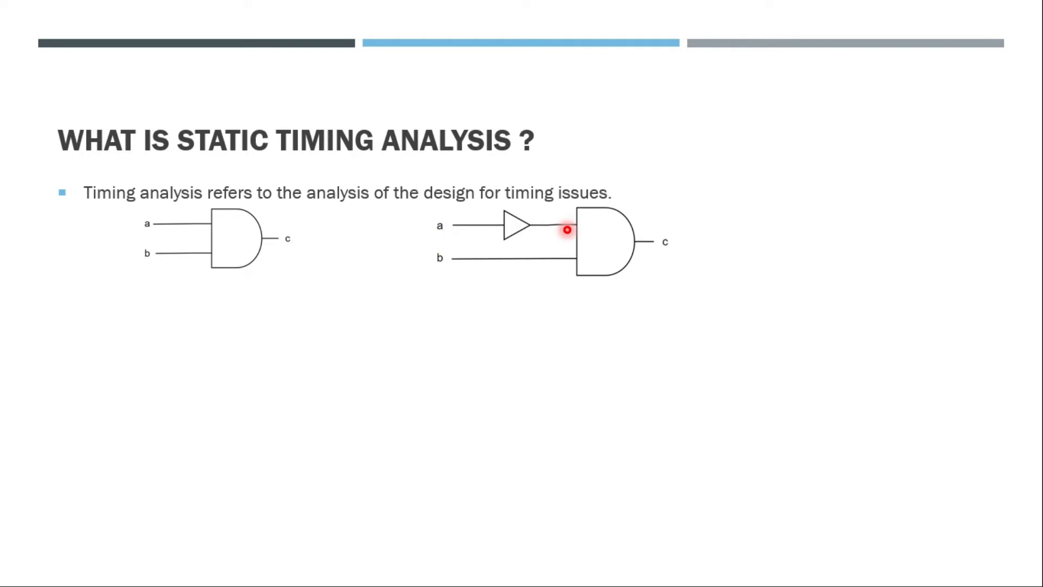
pyautogui.moveTo(493, 222)
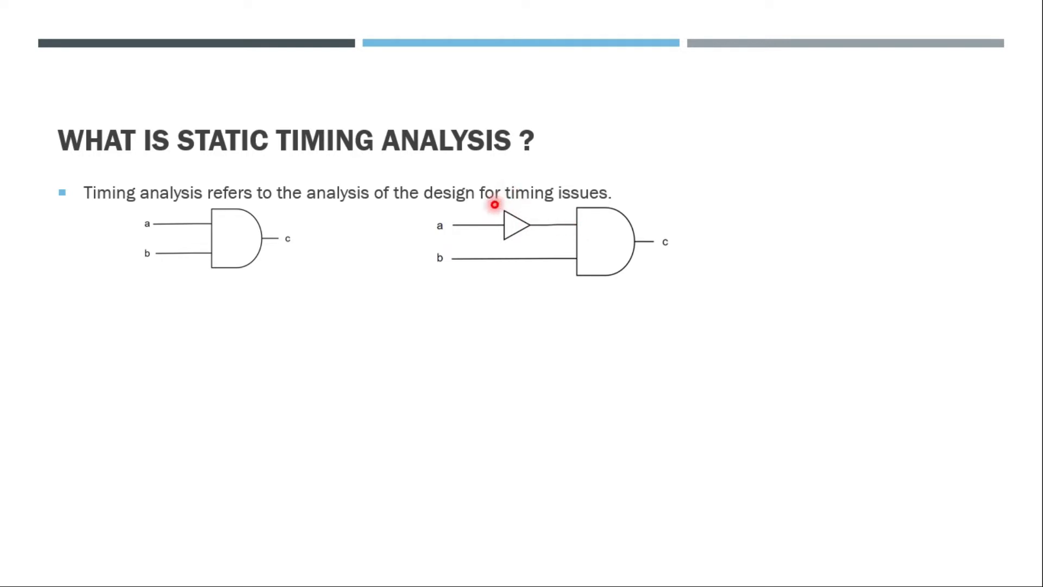
pyautogui.moveTo(480, 231)
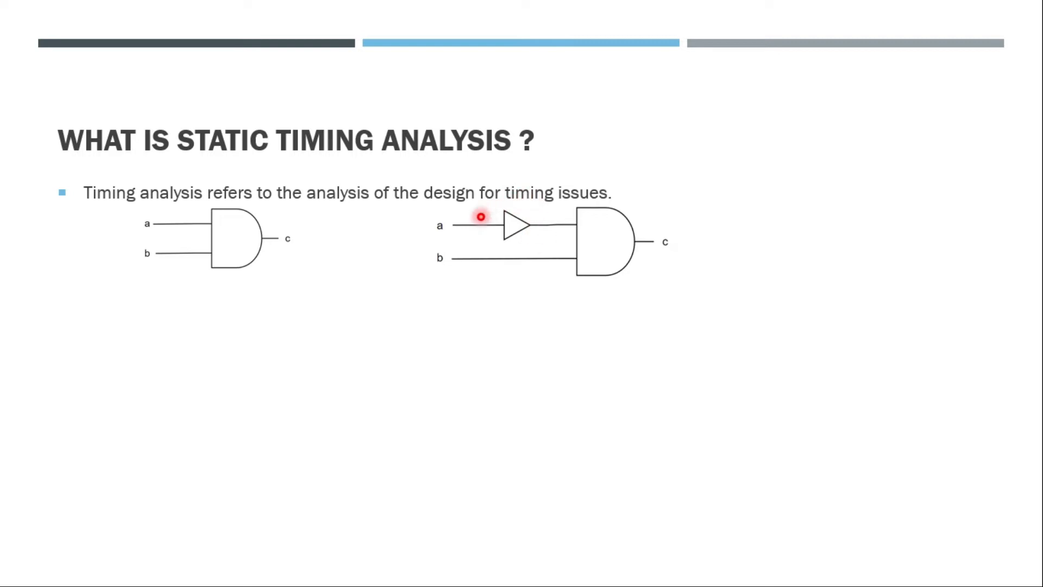
pyautogui.moveTo(453, 217)
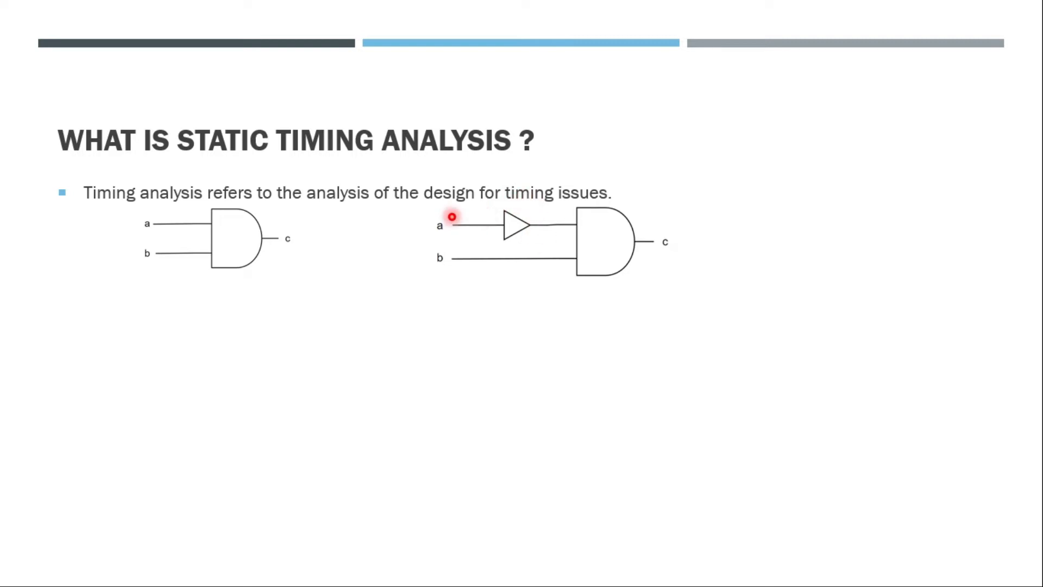
pyautogui.moveTo(567, 233)
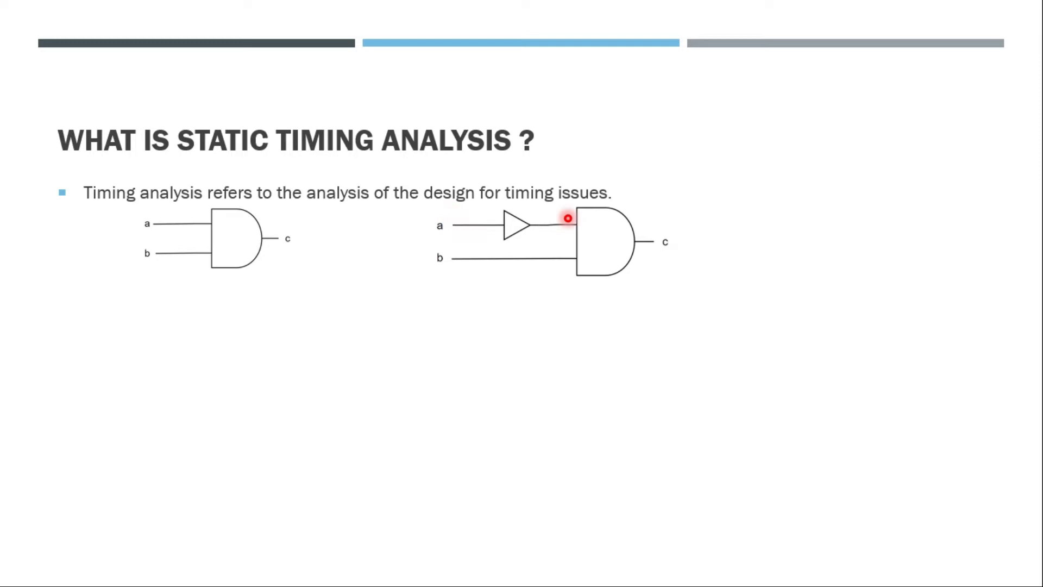
pyautogui.moveTo(576, 233)
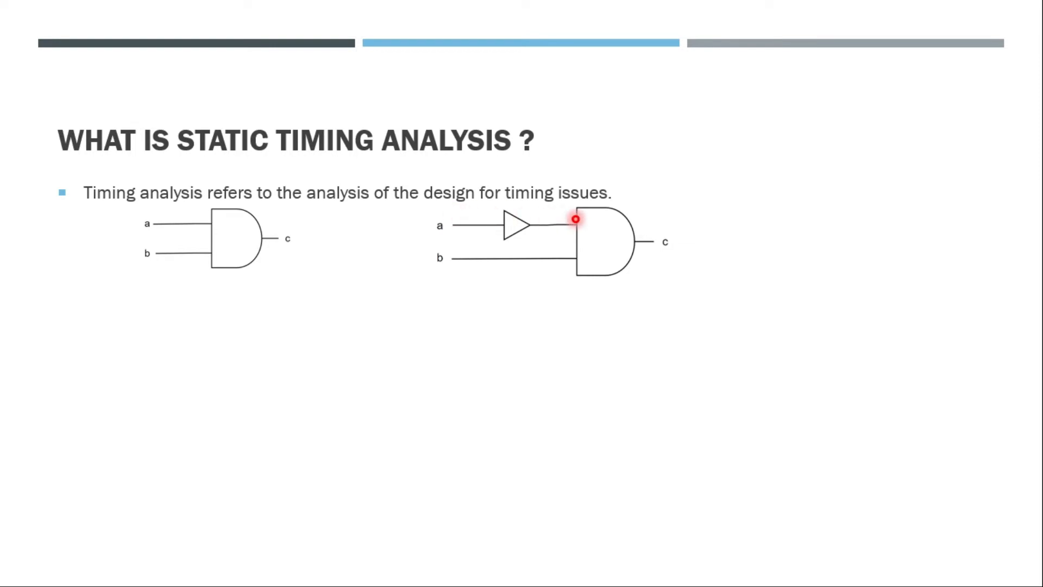
pyautogui.moveTo(553, 266)
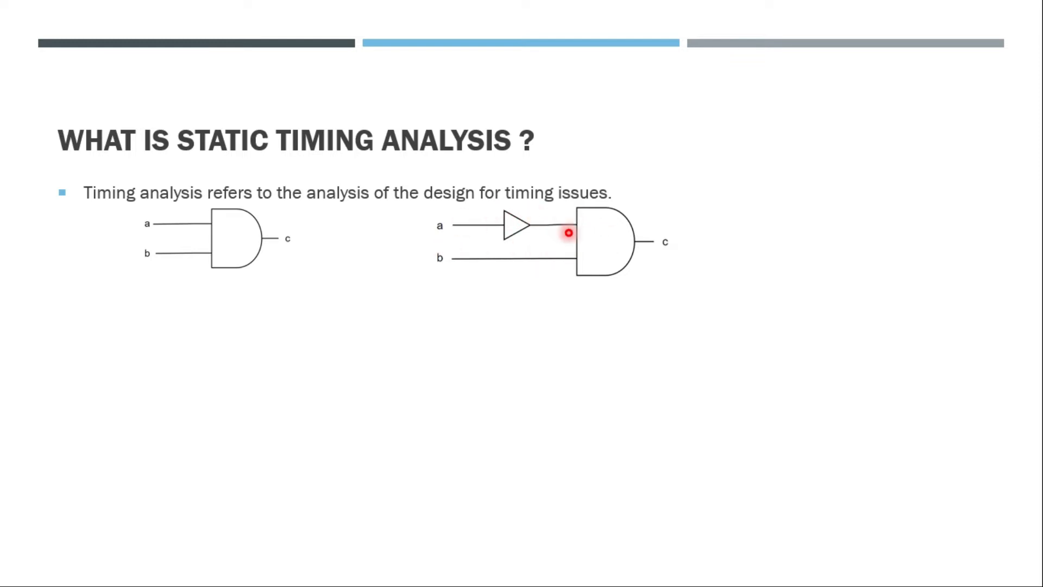
pyautogui.moveTo(672, 166)
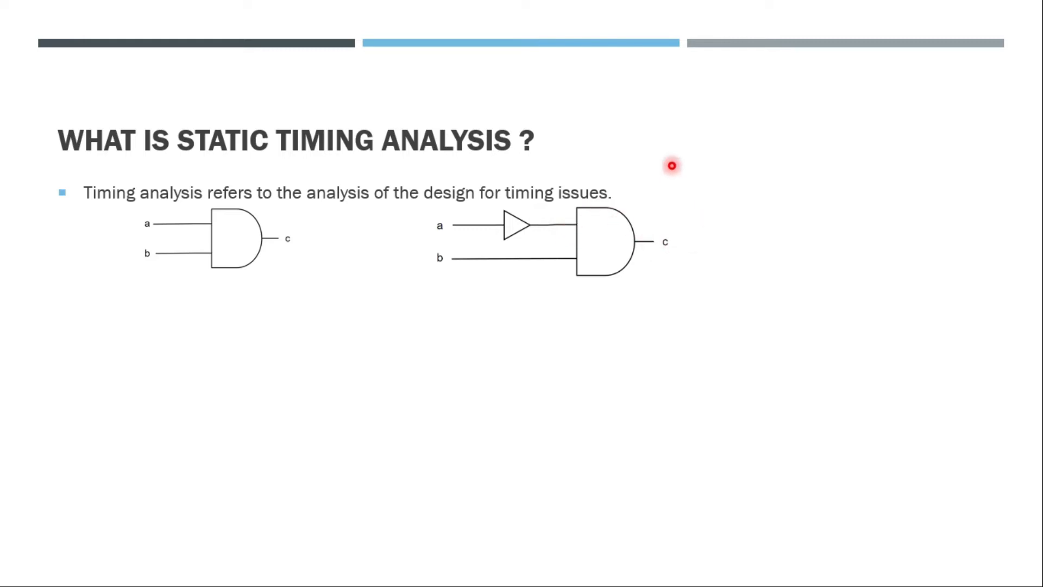
pyautogui.moveTo(577, 242)
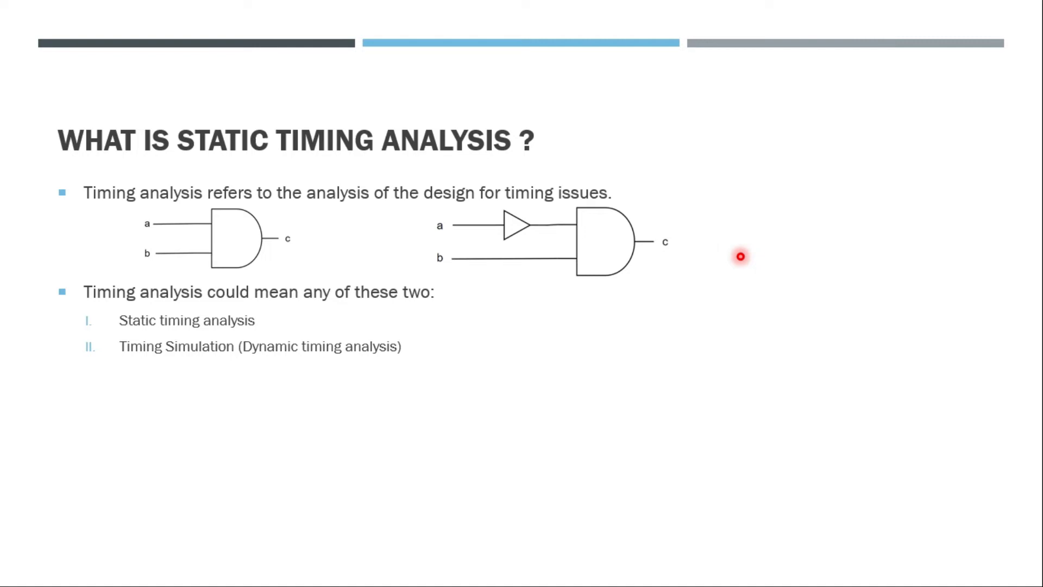
# Advance the slideshow to the STA Flow slide listing setup and hold checks
pyautogui.press('Right')
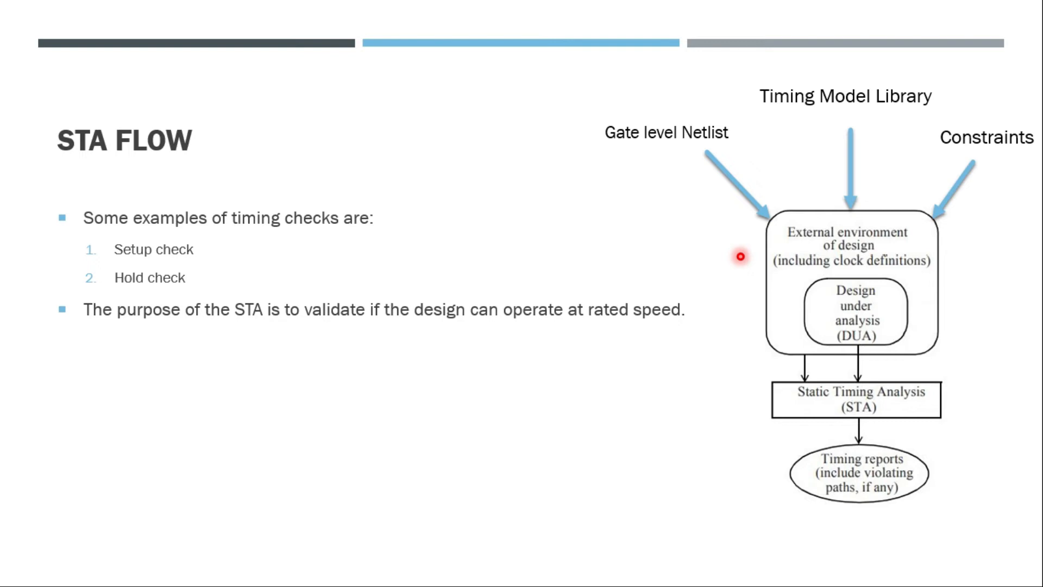
pyautogui.moveTo(811, 315)
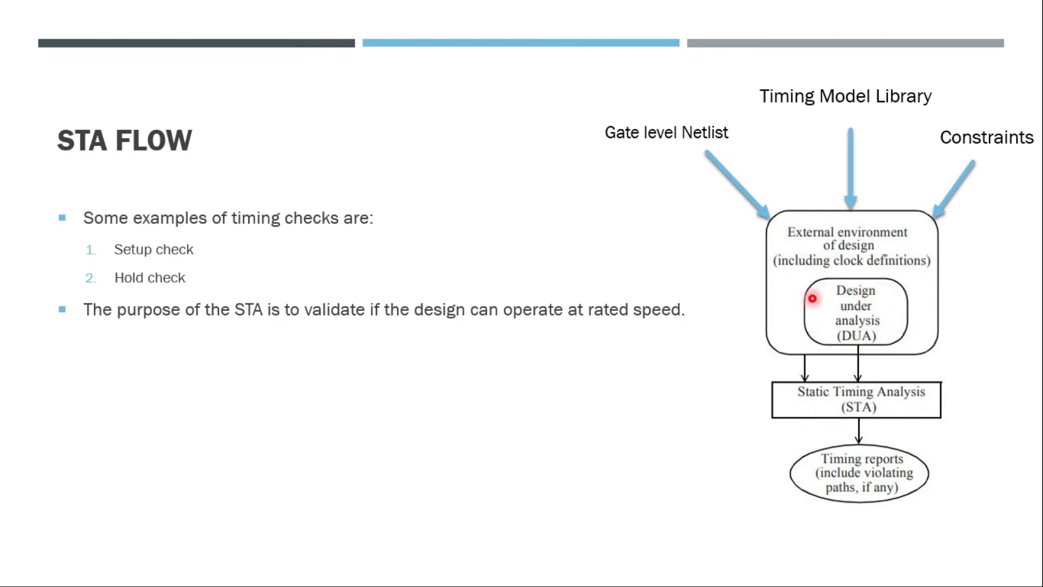
pyautogui.moveTo(832, 290)
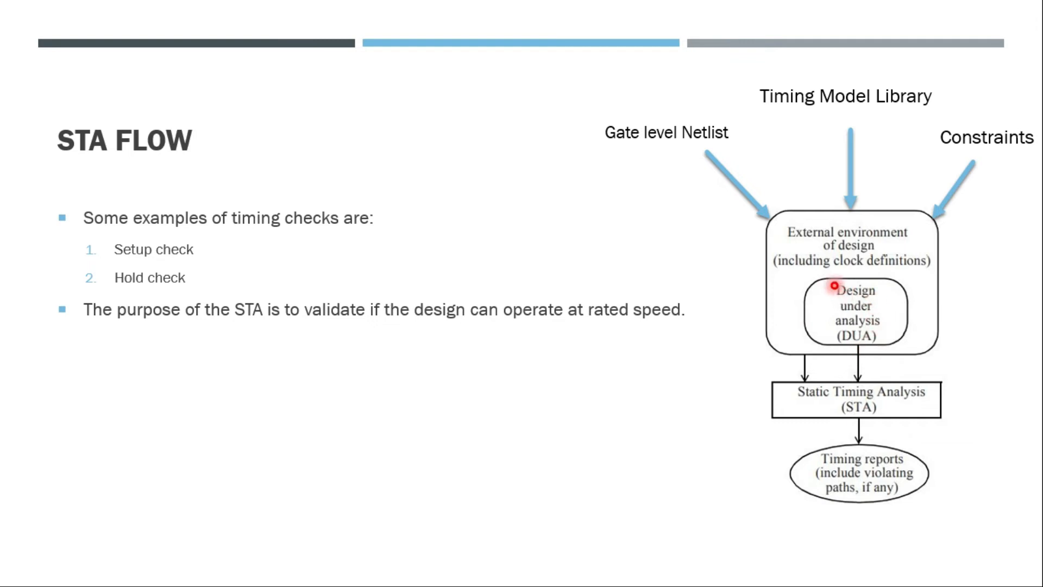
pyautogui.moveTo(929, 332)
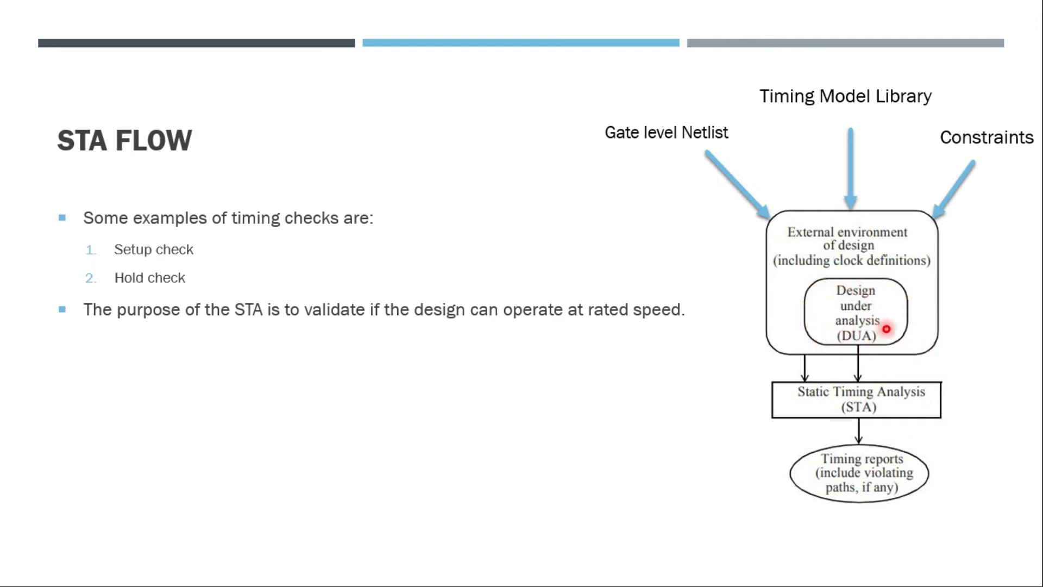
pyautogui.moveTo(628, 122)
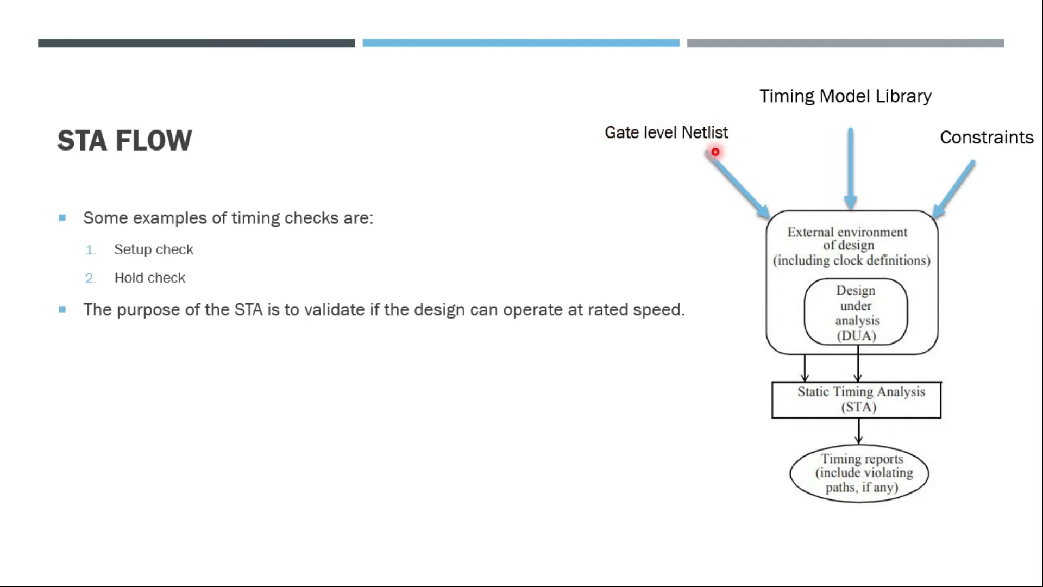
pyautogui.moveTo(779, 250)
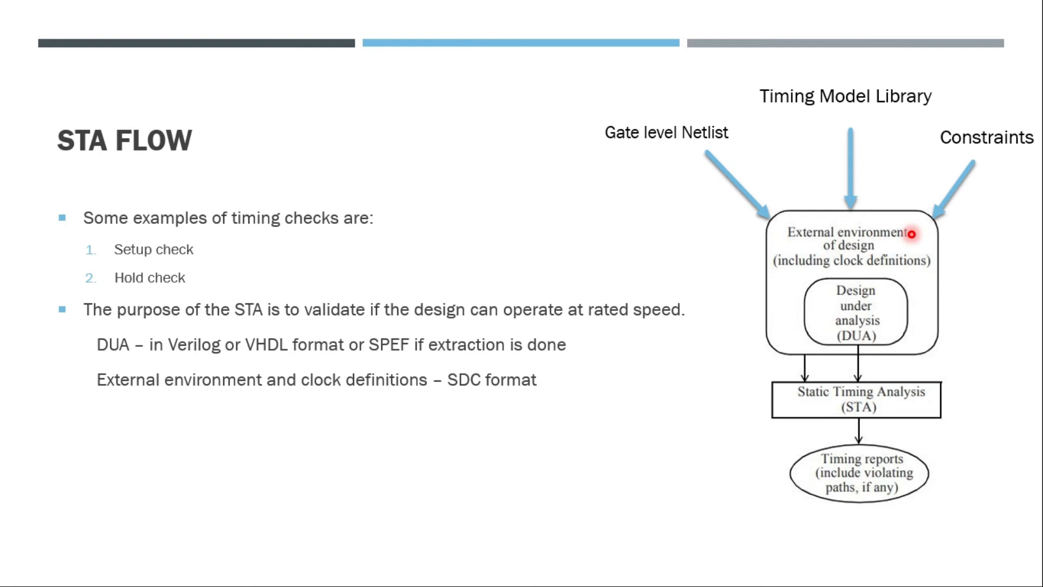
pyautogui.moveTo(859, 96)
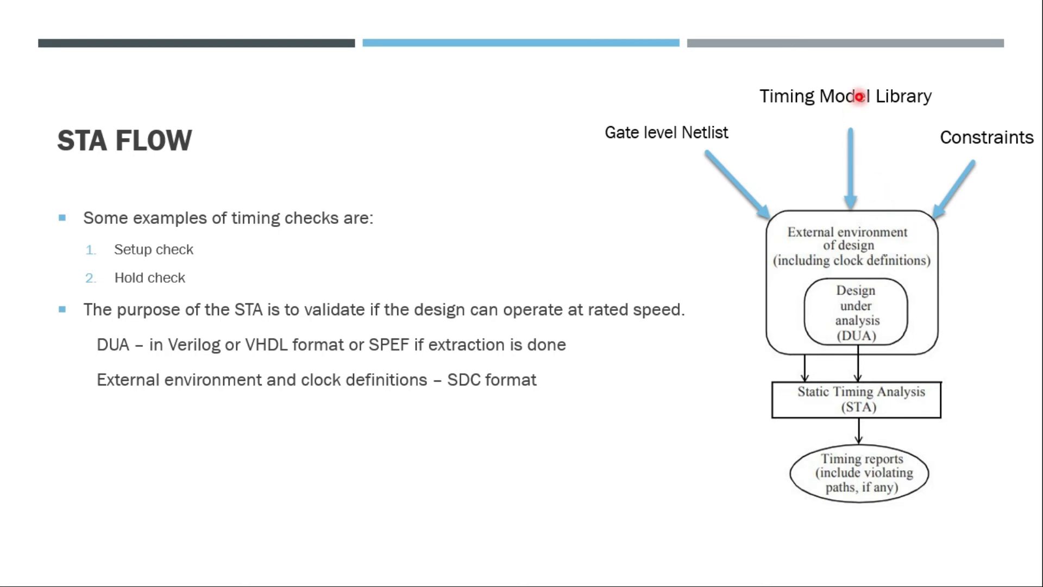
pyautogui.moveTo(893, 90)
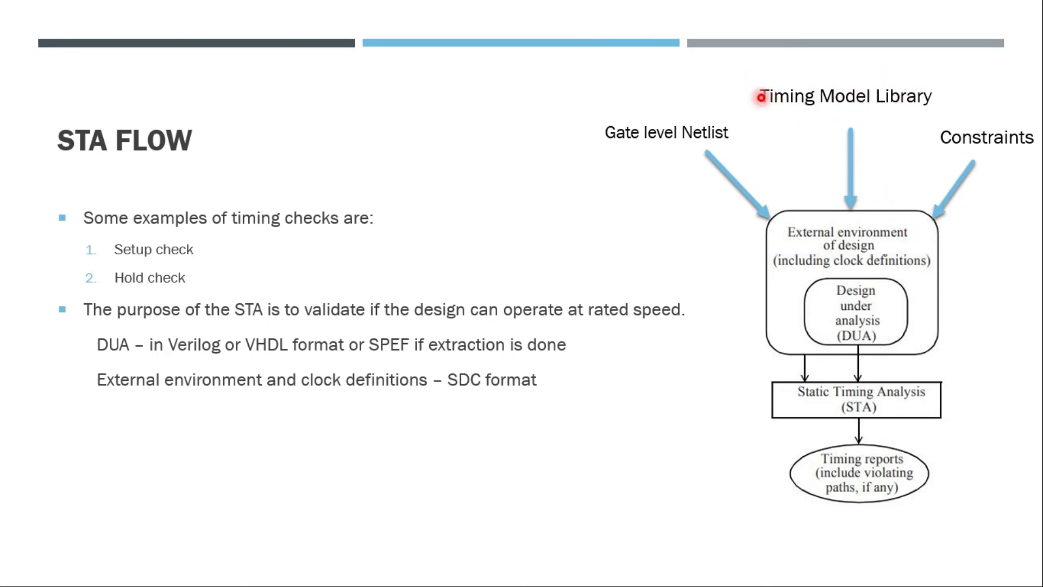
pyautogui.moveTo(820, 133)
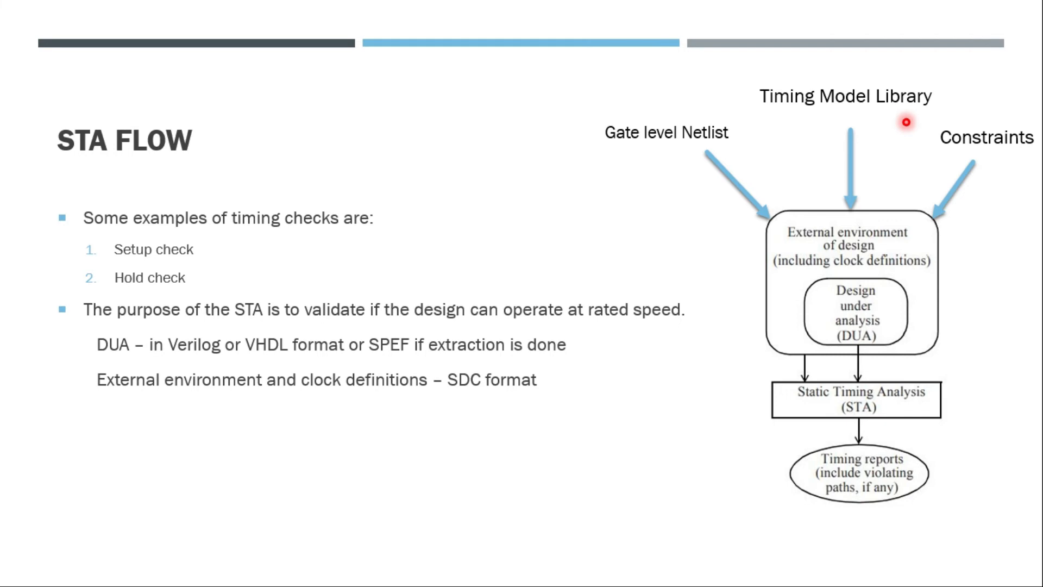
pyautogui.moveTo(876, 127)
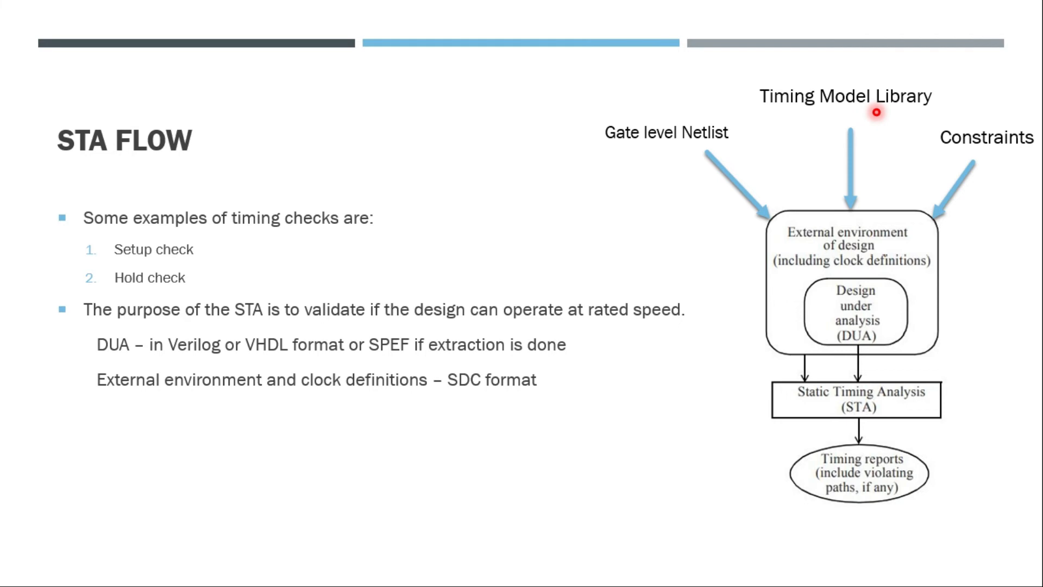
# Add the point that STA analyses the entire design once, checking all paths and scenarios
pyautogui.write('One of the most important aspect of STA is that the entire design is analysed once and the required timing checks are performed for all the possible paths and scenarios of the design.')
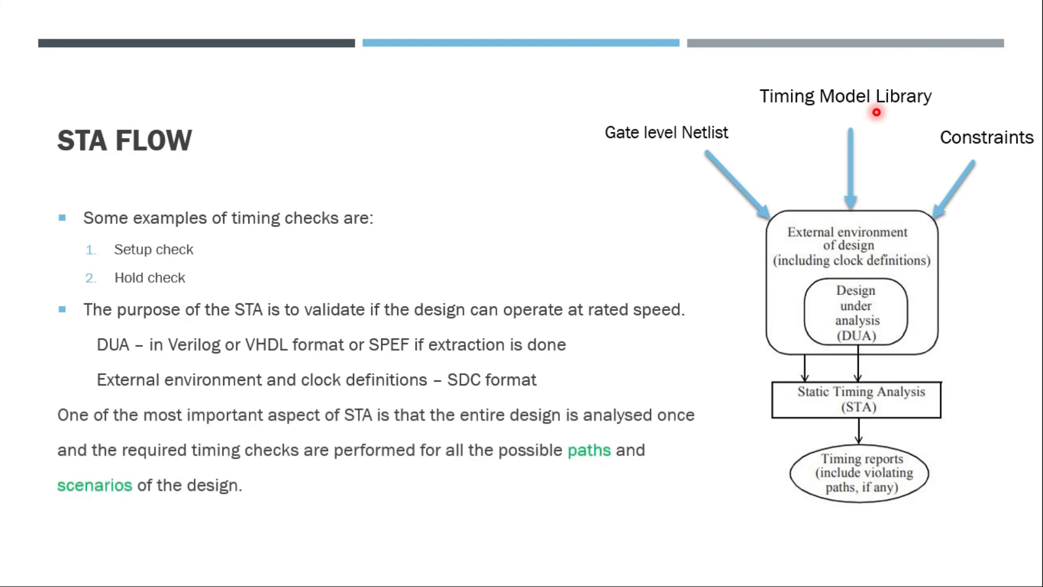